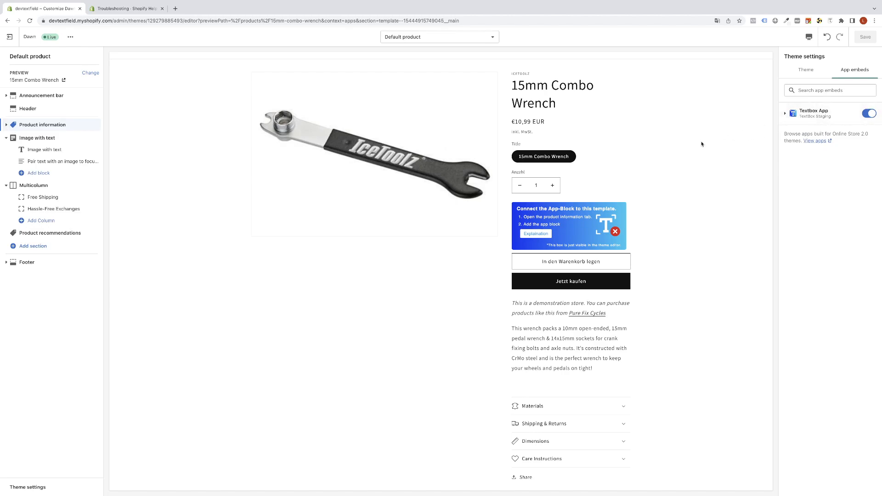
pyautogui.moveTo(612, 193)
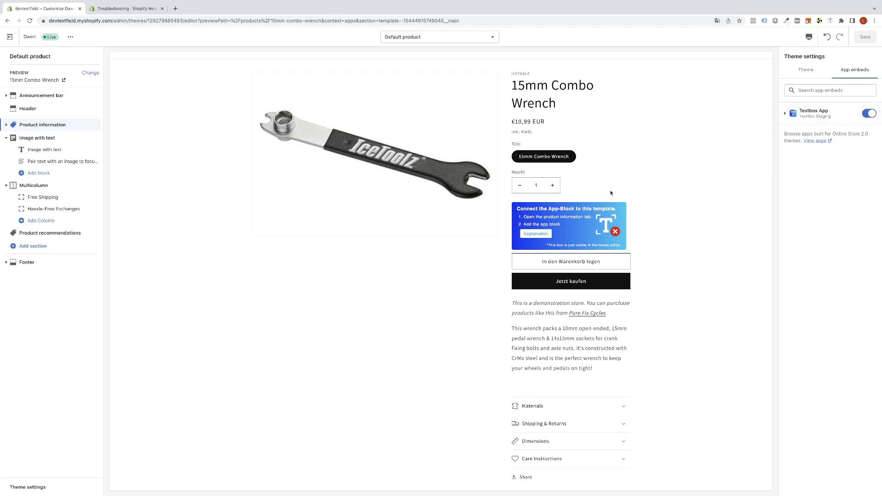
pyautogui.moveTo(628, 206)
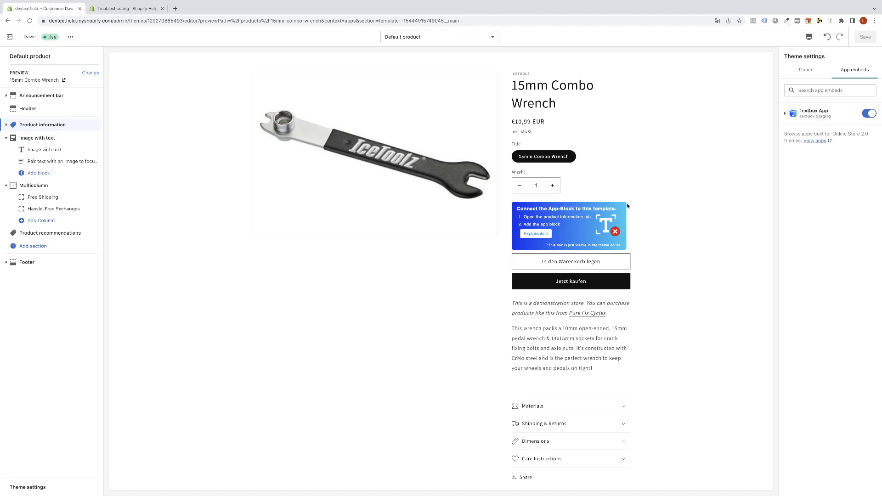
pyautogui.moveTo(512, 151)
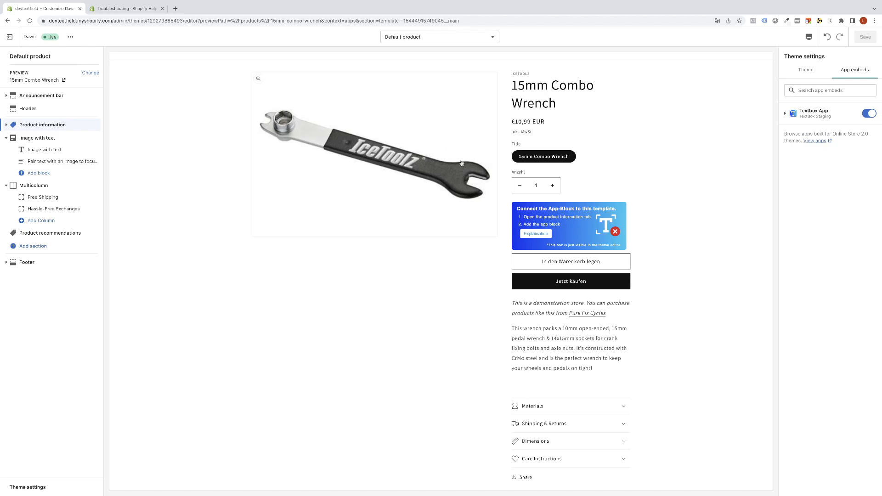
pyautogui.moveTo(28, 108)
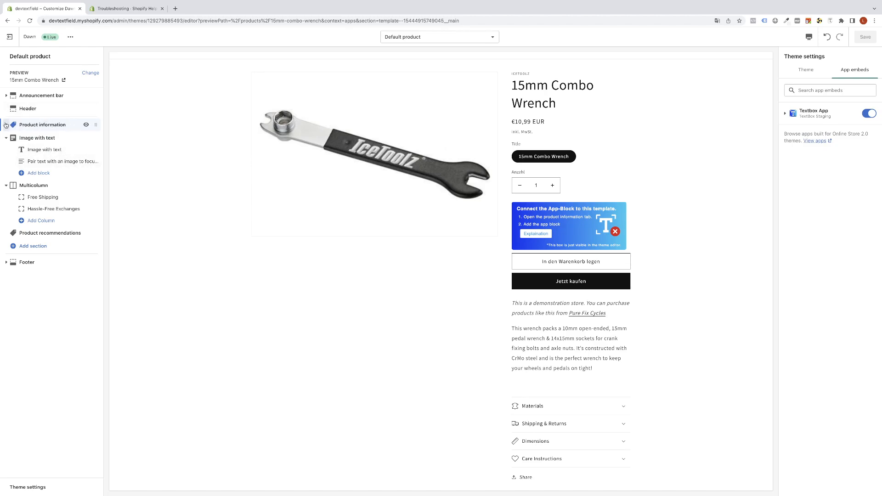
# Step: Expand the Product information section and bring up its Add block list
pyautogui.click(5, 125)
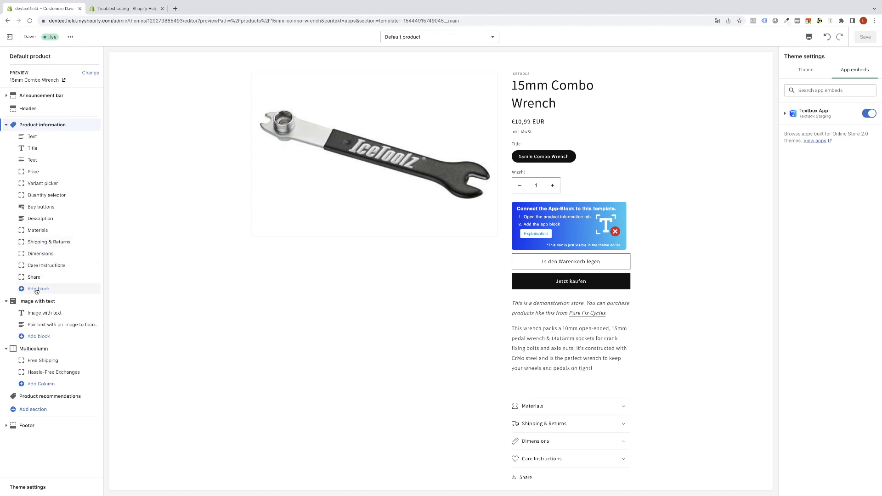
pyautogui.click(38, 289)
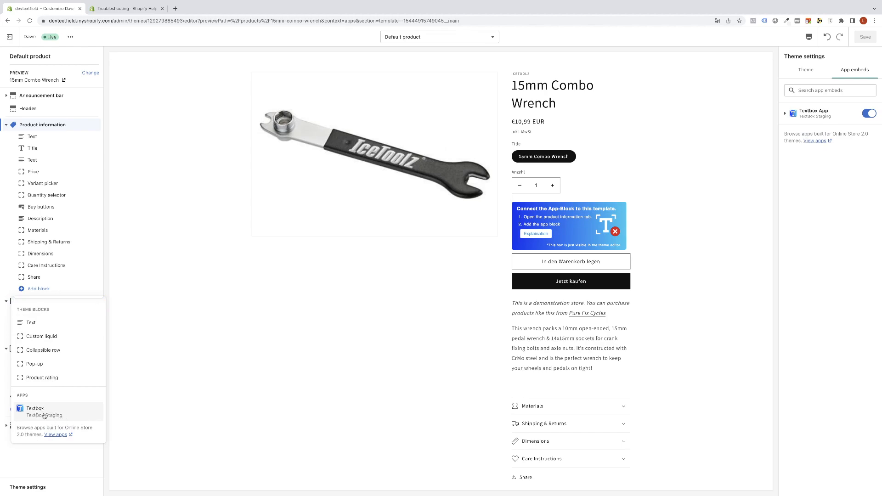
# Step: Add the Textbox app block to Product information, positioned above Buy buttons
pyautogui.click(35, 411)
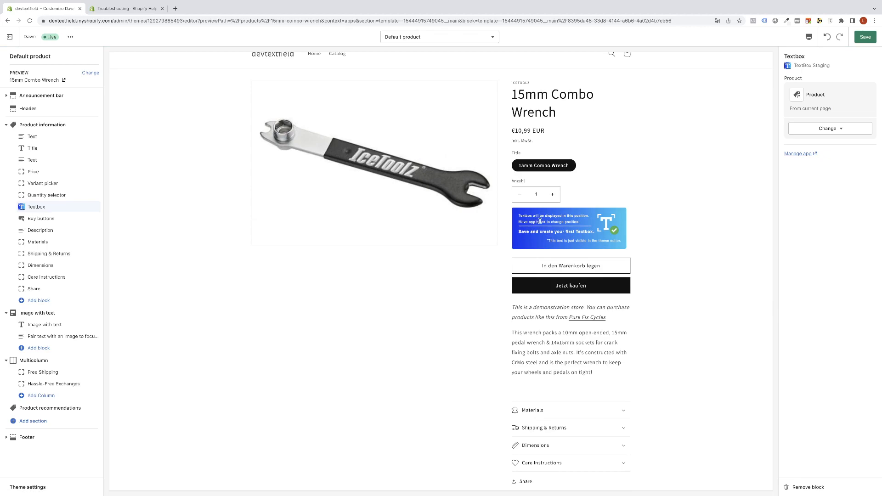
pyautogui.moveTo(592, 225)
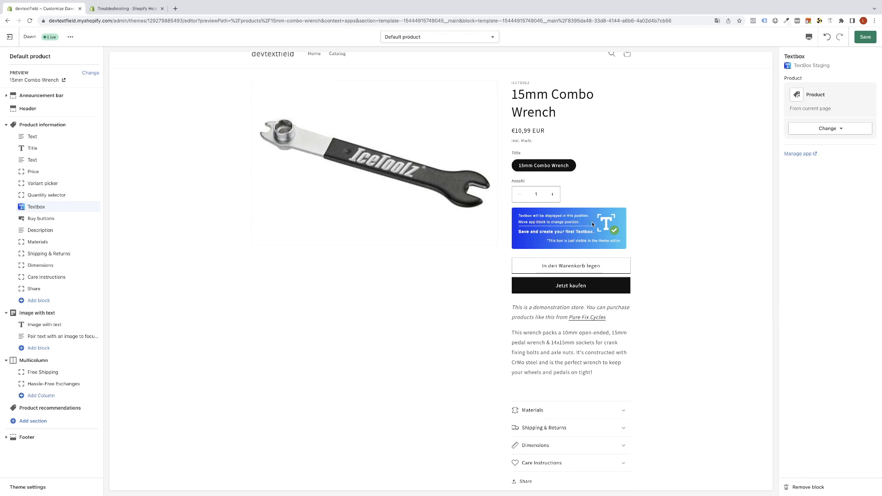
pyautogui.moveTo(679, 214)
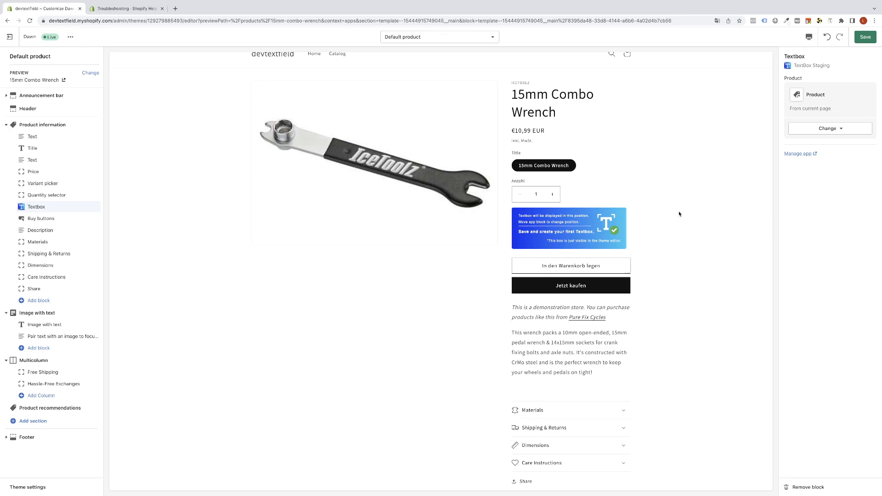
# Step: Save the product template so the new Textbox block is kept
pyautogui.click(866, 36)
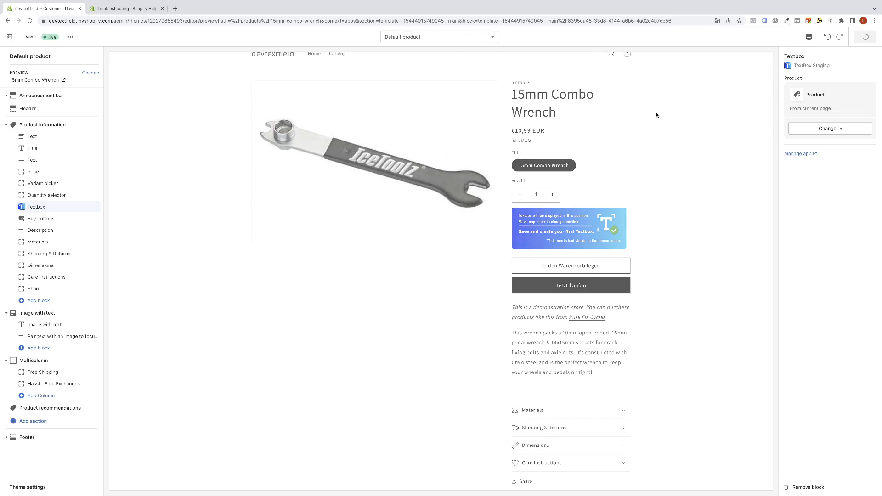
pyautogui.click(866, 37)
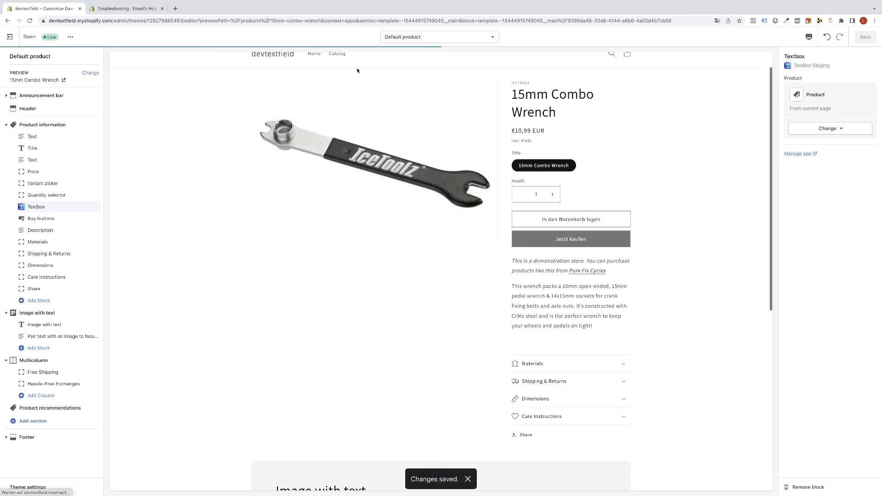